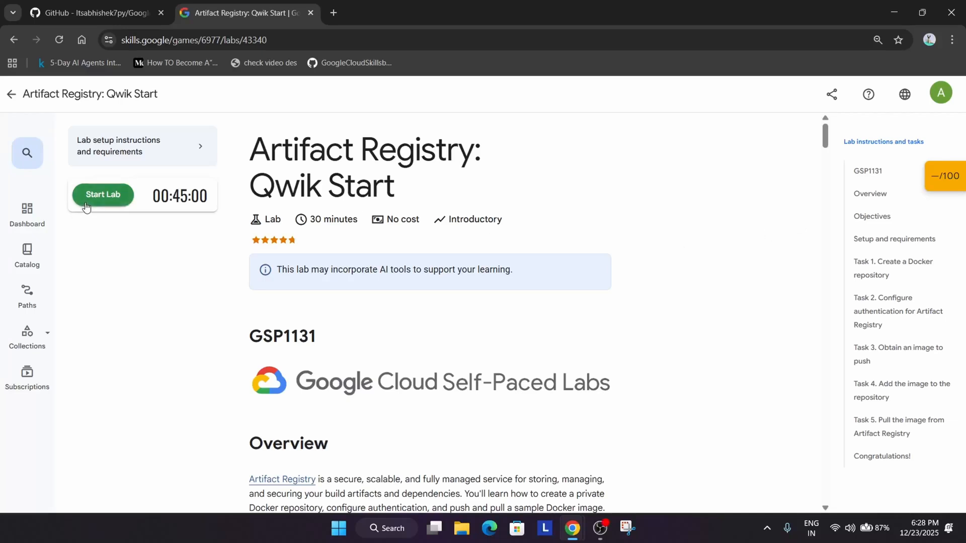
Start the Artifact Registry Qwik Start lab and bring up launch options for the cloud console
left_click(103, 194)
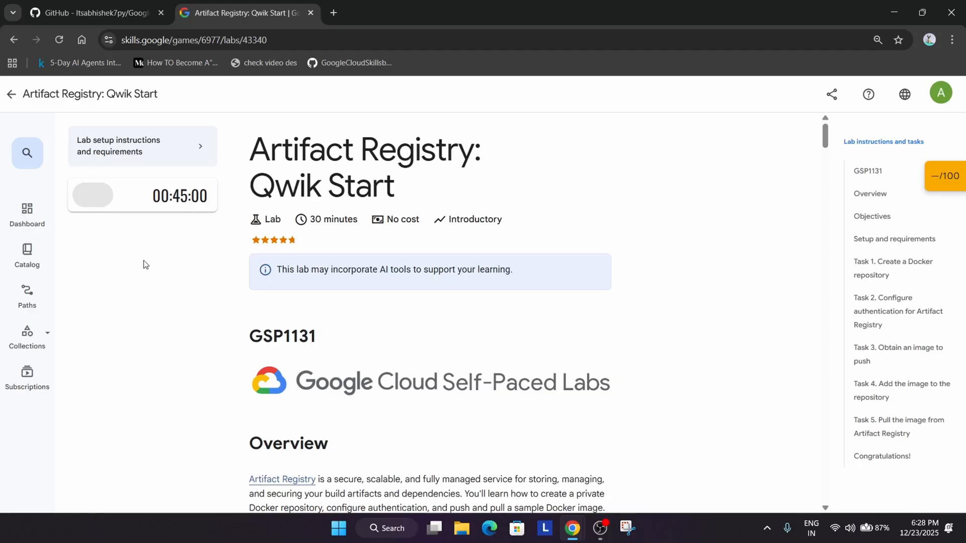
left_click(92, 194)
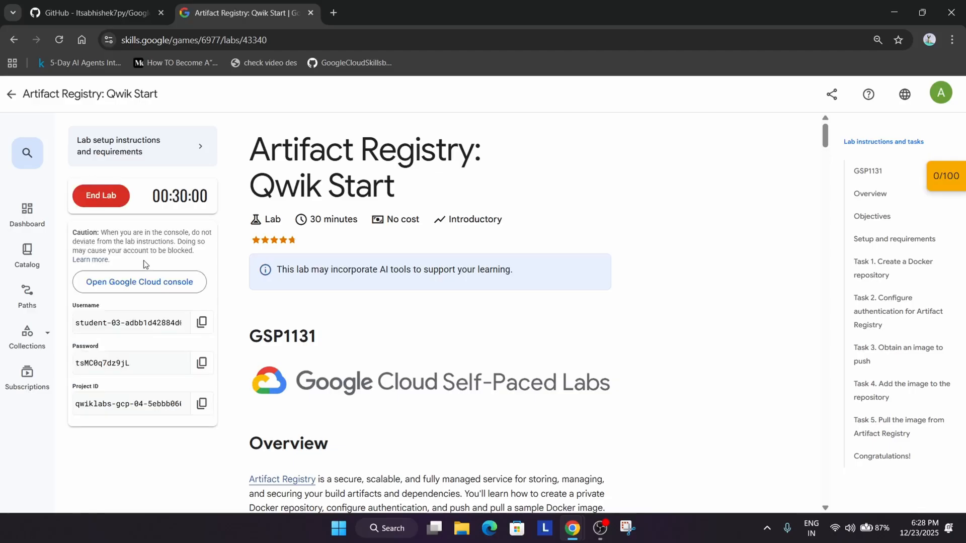
right_click(139, 282)
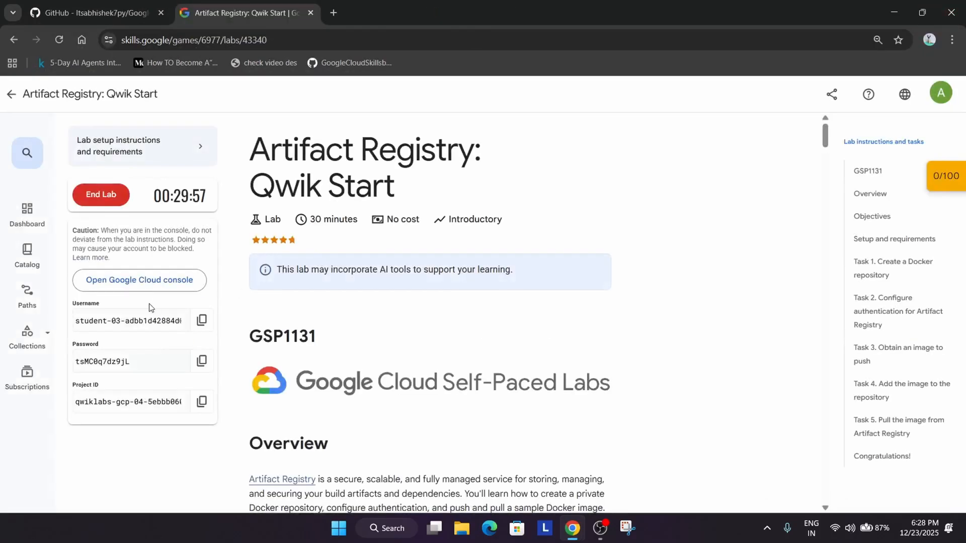
Open the lab console in a private window and activate a Cloud Shell terminal session
left_click(139, 280)
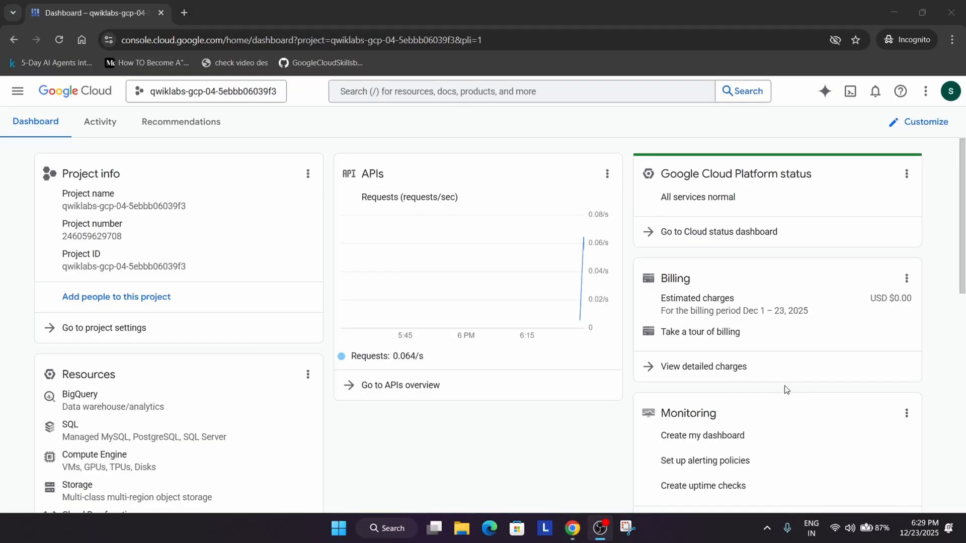
mouse_move(856, 109)
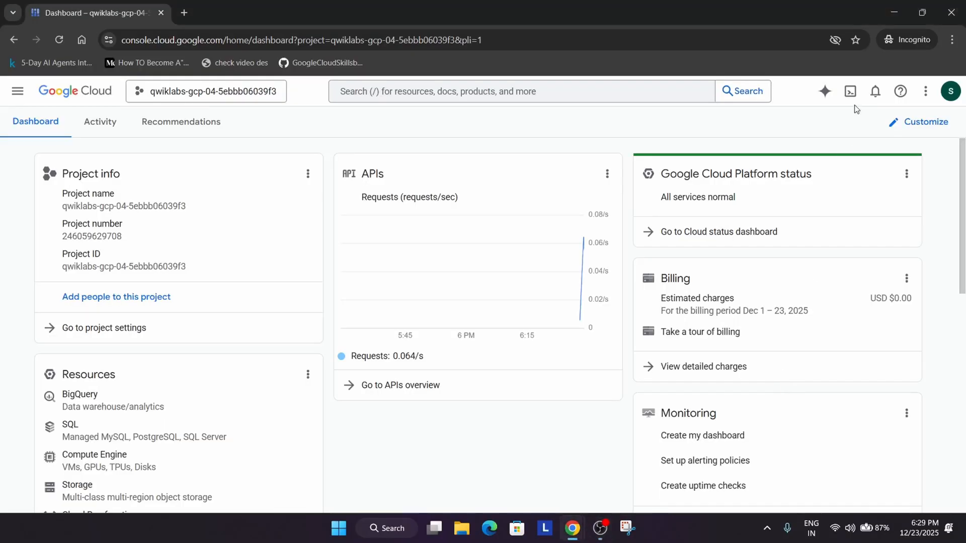
left_click(850, 91)
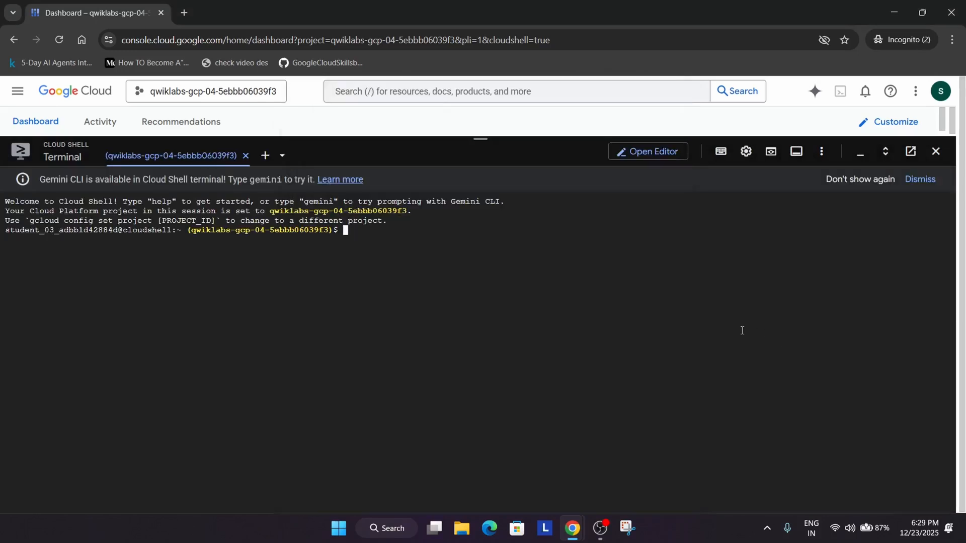
left_click(745, 151)
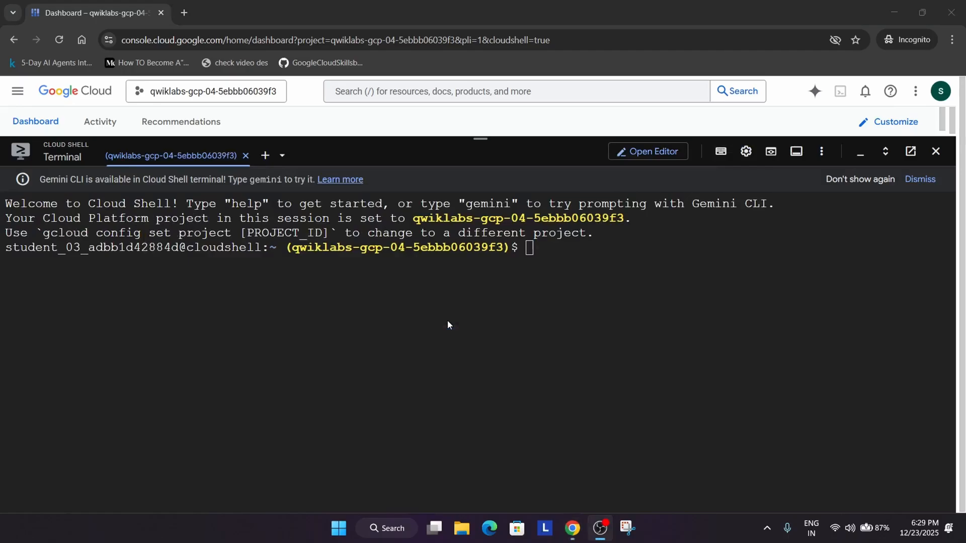
Export PROJECT_ID and create Docker repository example-docker-repo in us-east4 from the lab commands
left_click(246, 12)
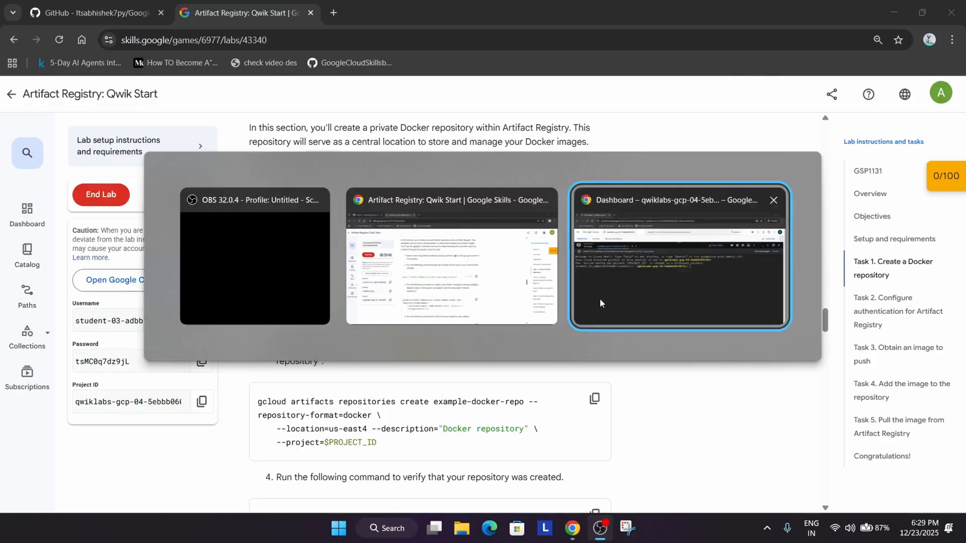
left_click(678, 257)
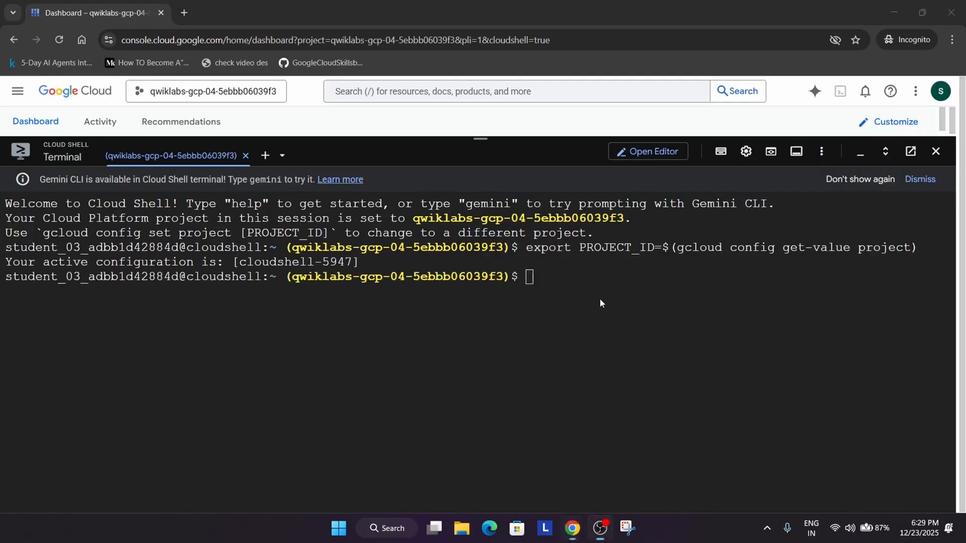
left_click(246, 12)
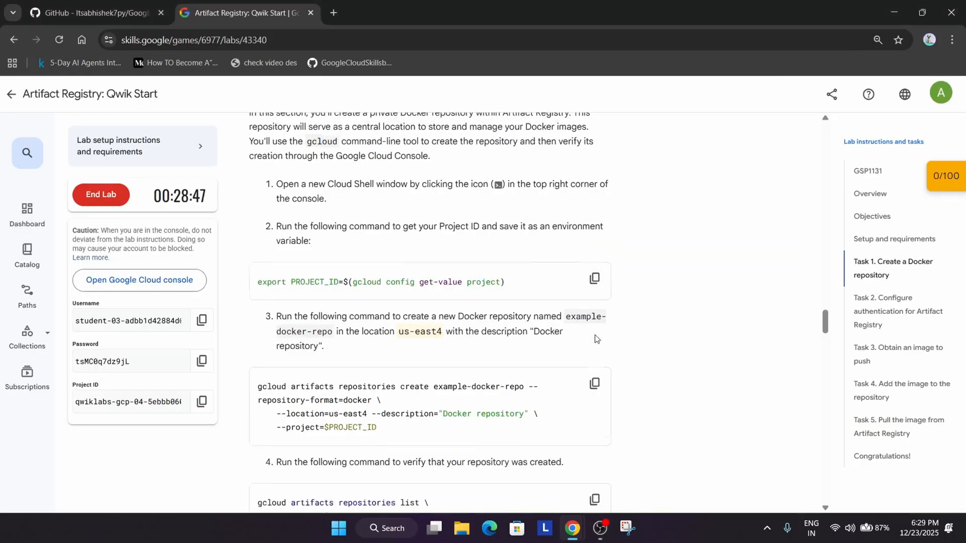
scroll("down", 3)
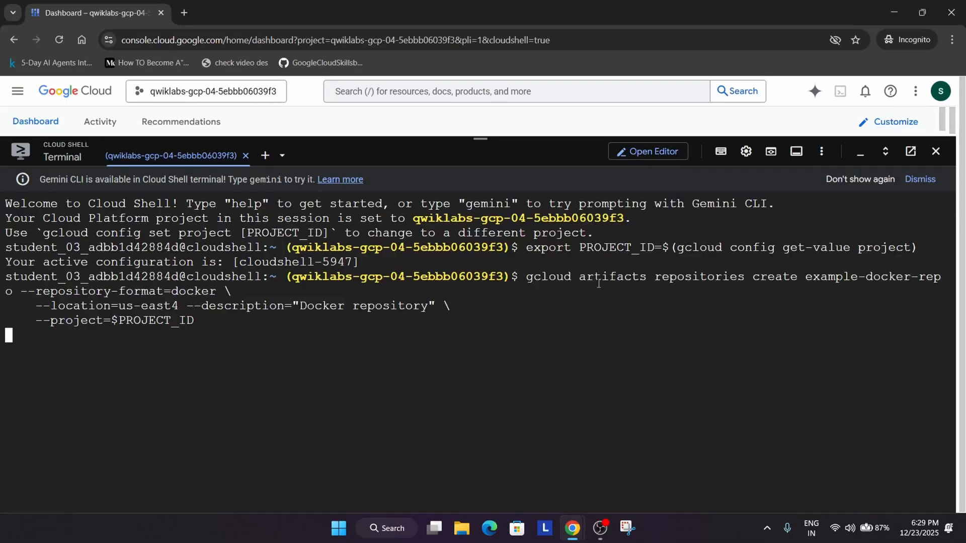
key("Return")
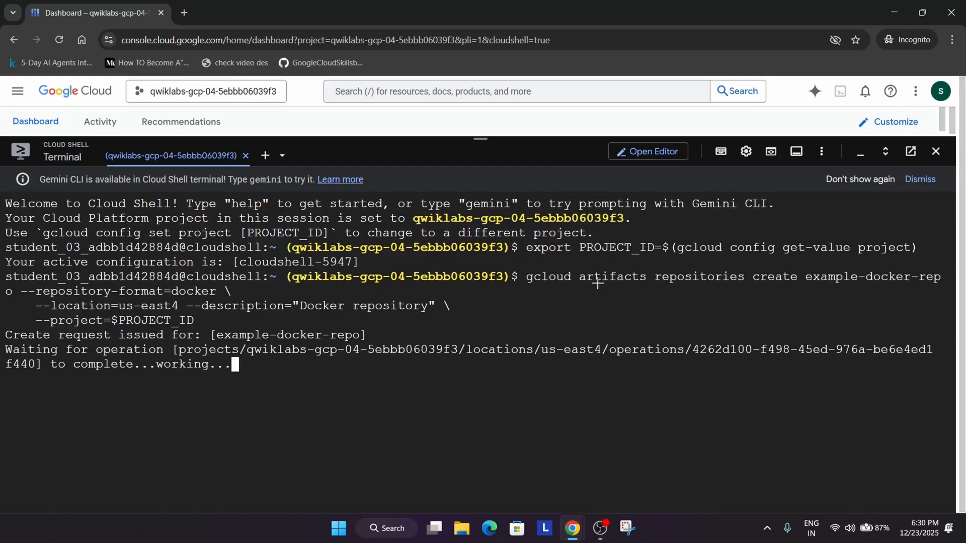
left_click(246, 12)
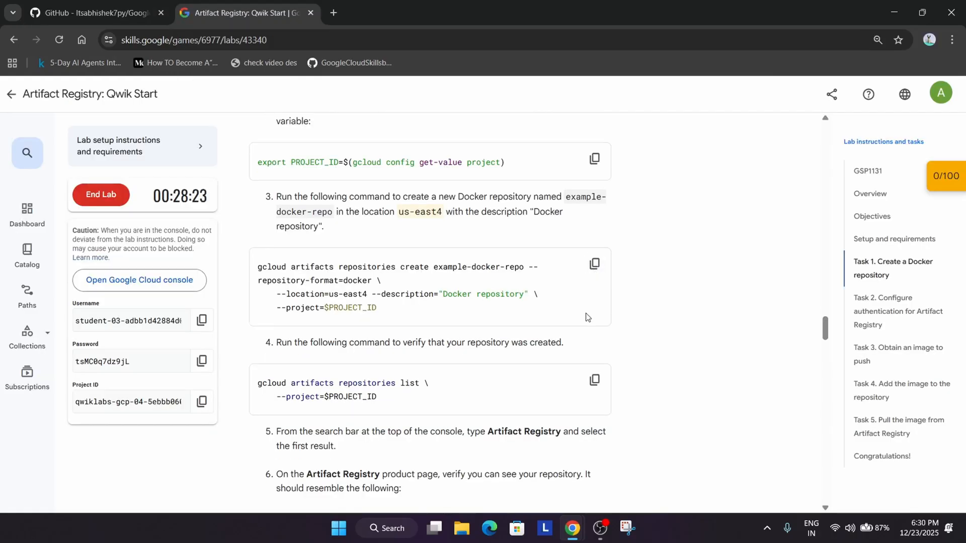
scroll("down", 3)
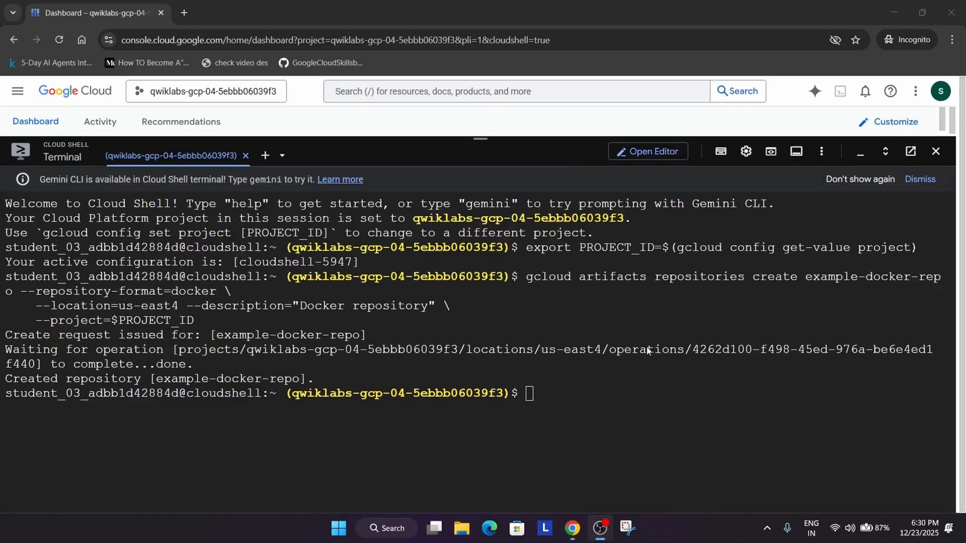
left_click(246, 12)
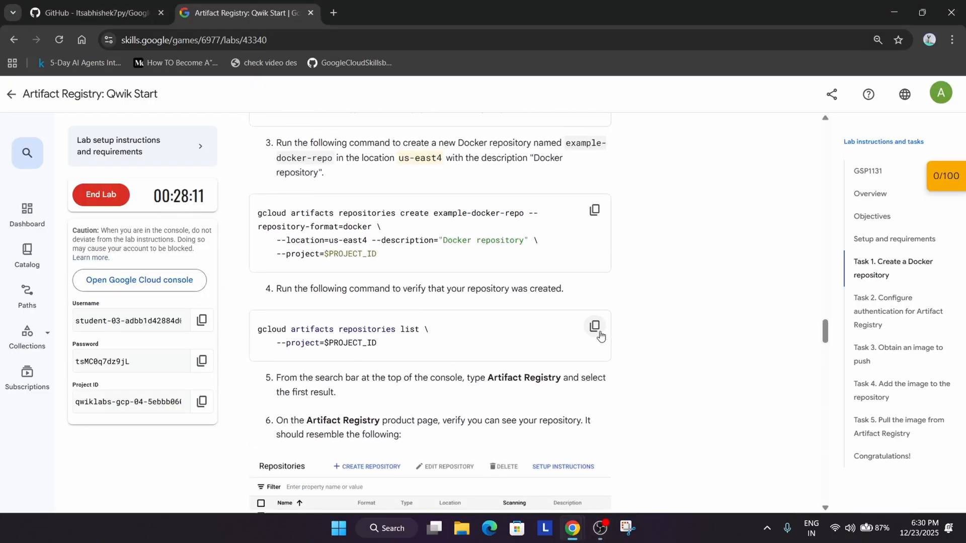
Configure Docker auth with gcloud and pull hello-app:1.0 into Cloud Shell
scroll("down", 3)
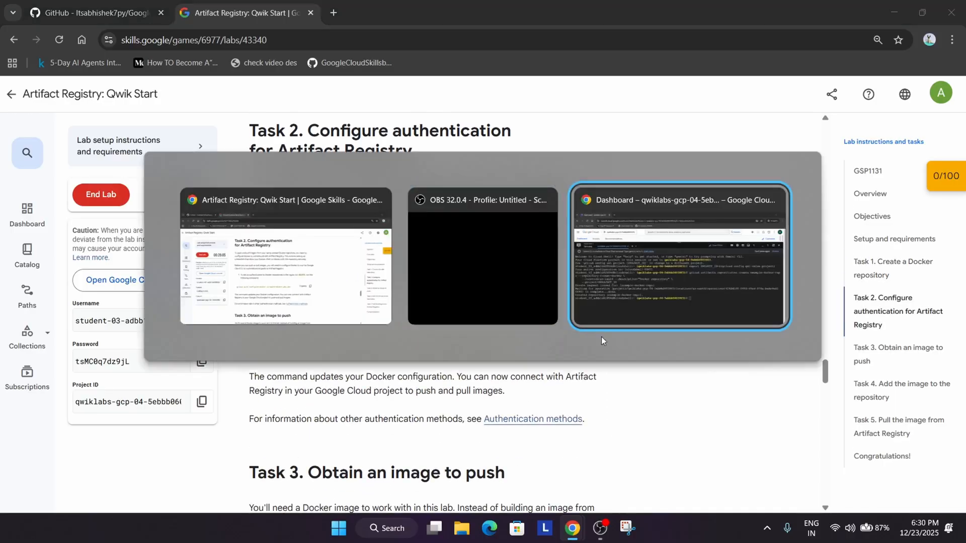
left_click(677, 256)
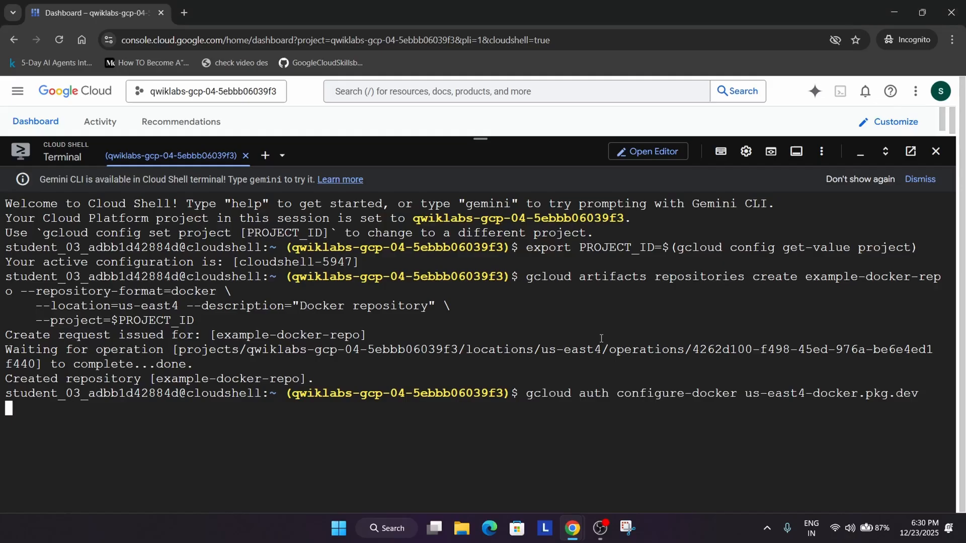
left_click(245, 13)
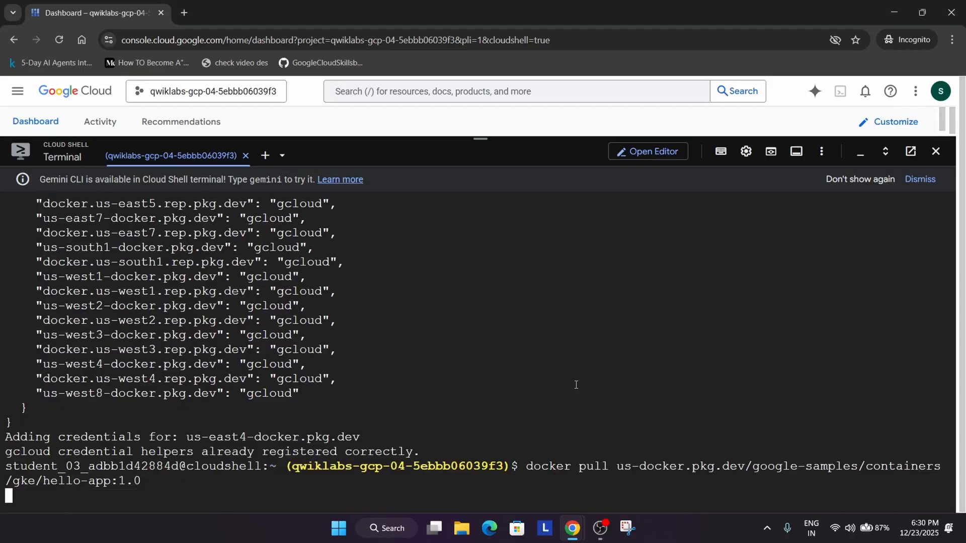
left_click(246, 12)
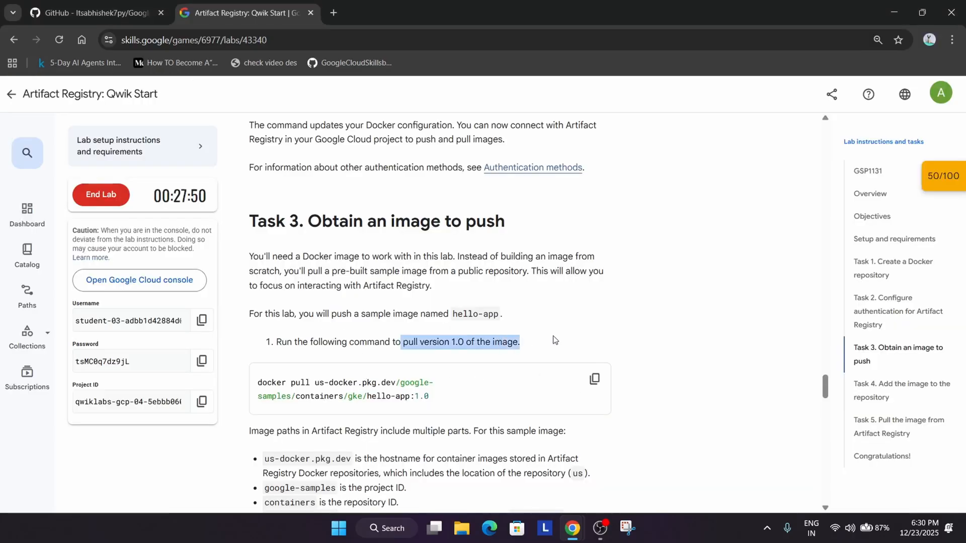
scroll("down", 3)
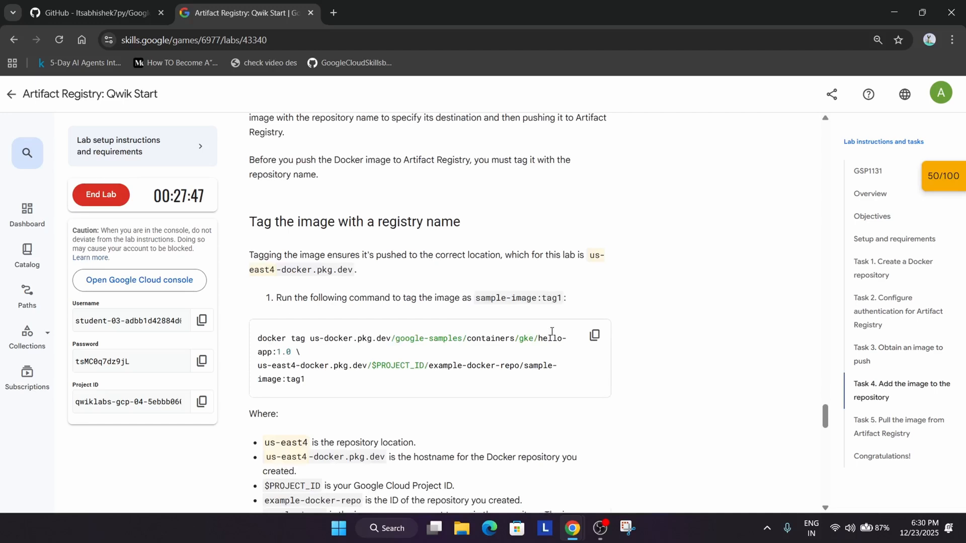
scroll("down", 3)
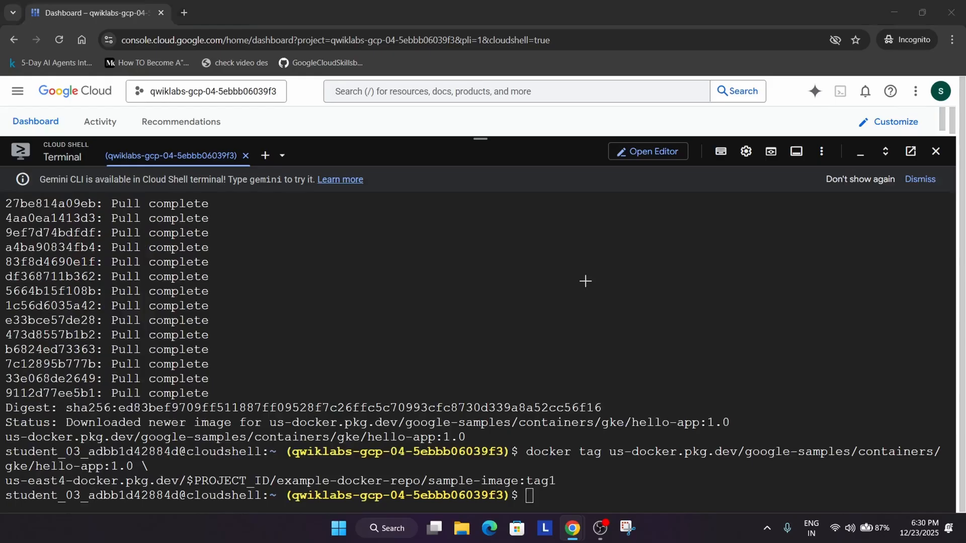
Tag the image as sample-image:tag1 and push it to example-docker-repo
left_click(245, 12)
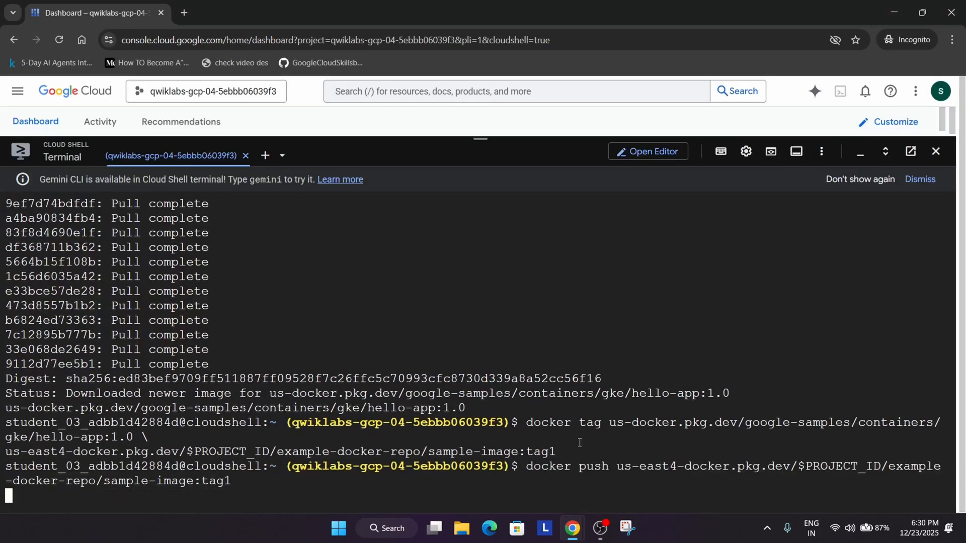
left_click(246, 12)
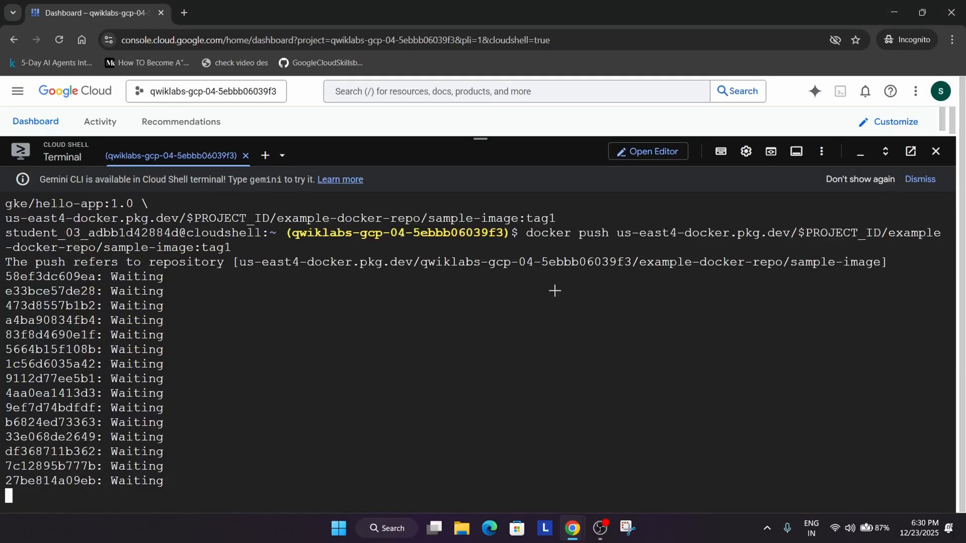
left_click(246, 12)
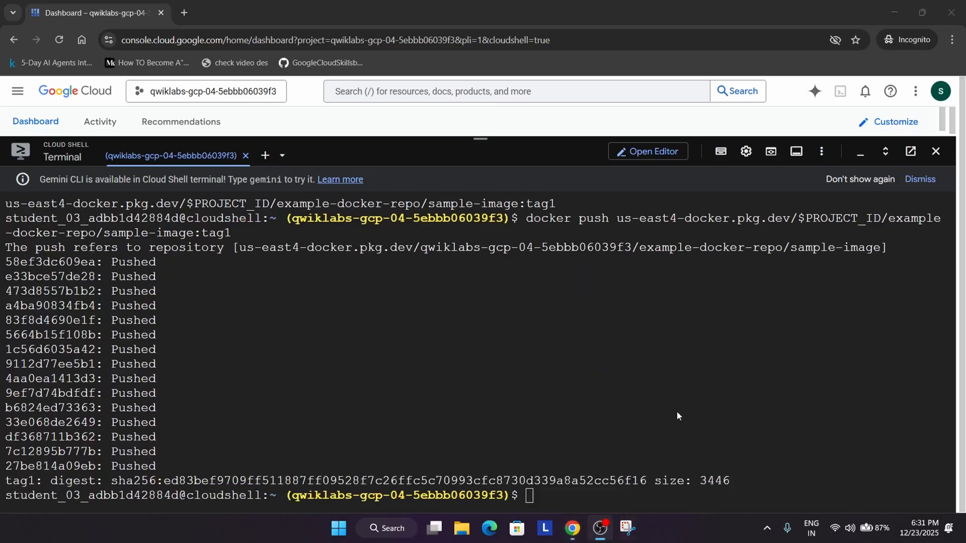
left_click(247, 12)
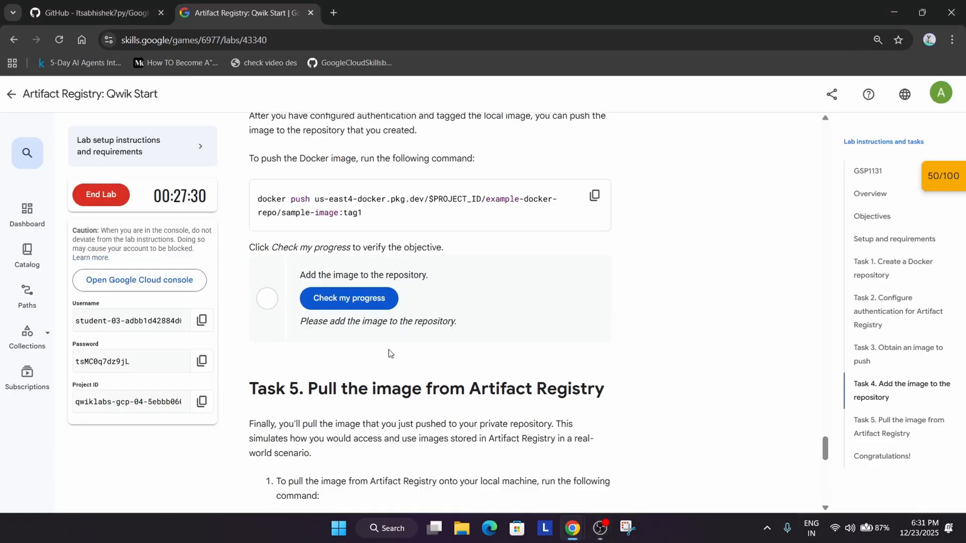
Verify the image task for a 100/100 score, then end the lab and confirm
scroll("down", 3)
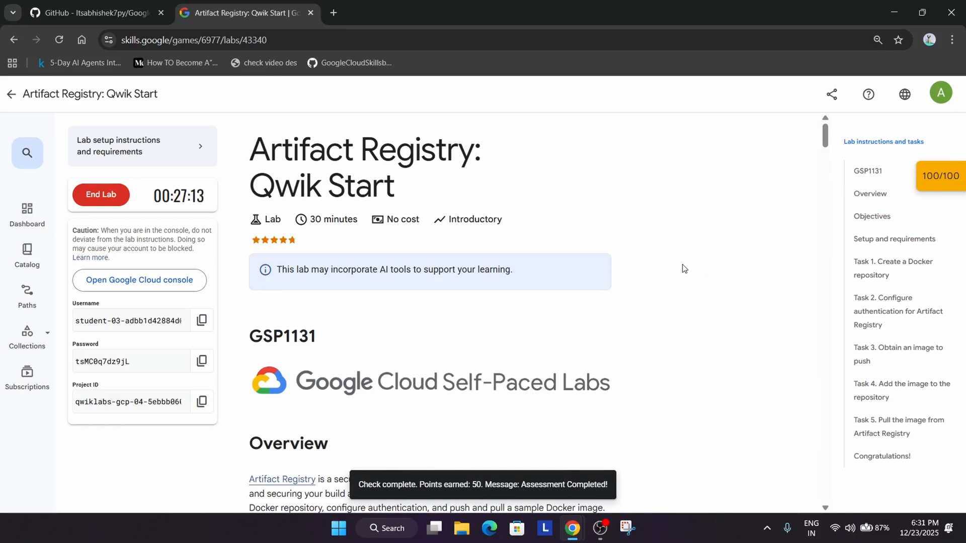
left_click(101, 195)
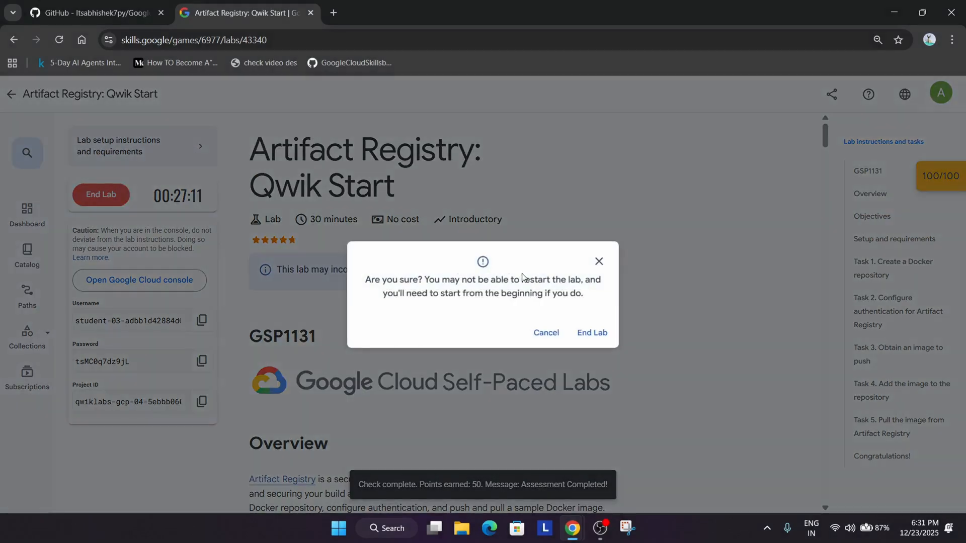
left_click(544, 333)
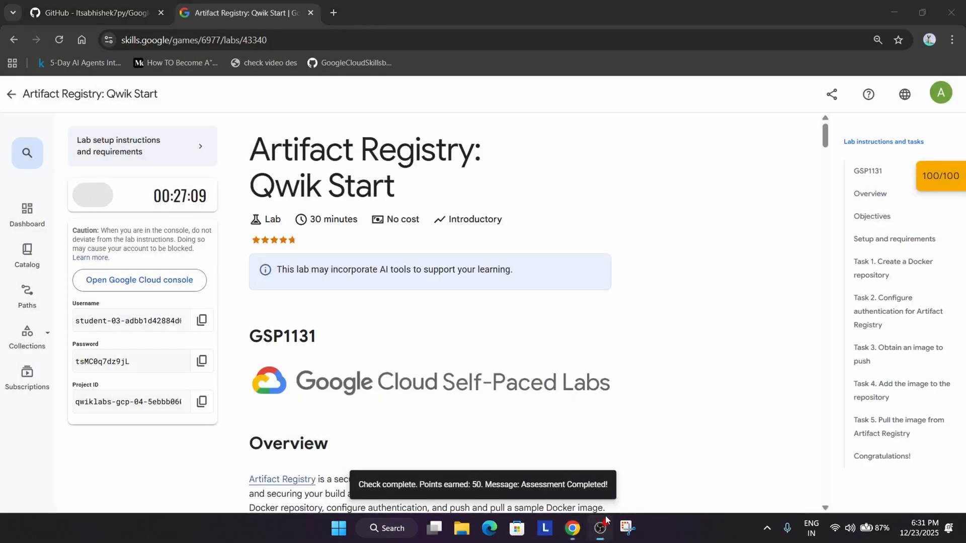